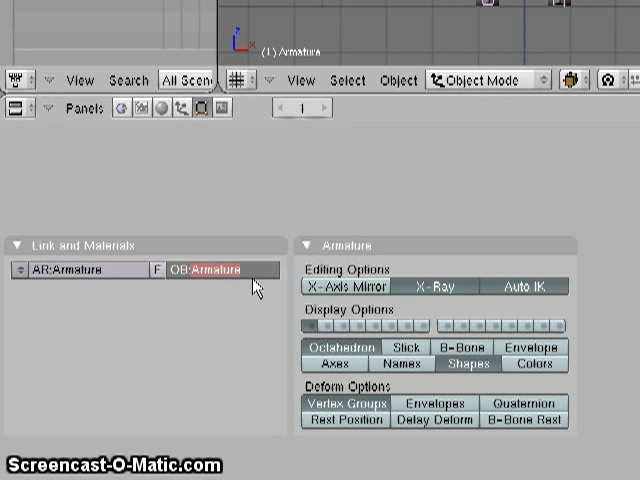
Step: Enter Skeleton as the armature object's name and confirm it
type("Skeleton")
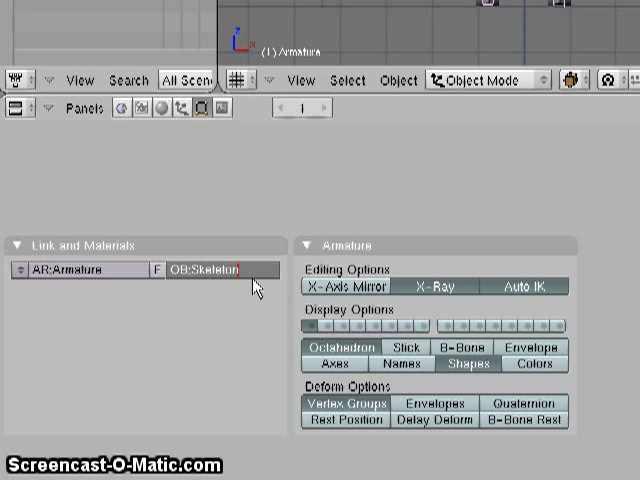
left_click(210, 270)
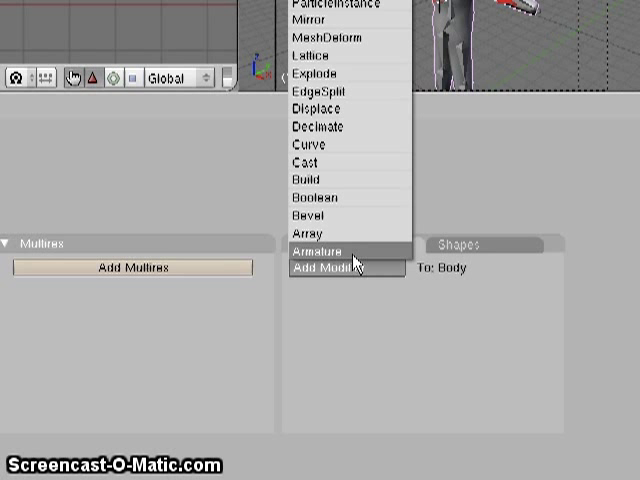
Step: Add an Armature modifier to Body with Ob: Skeleton and its deform option set
left_click(324, 250)
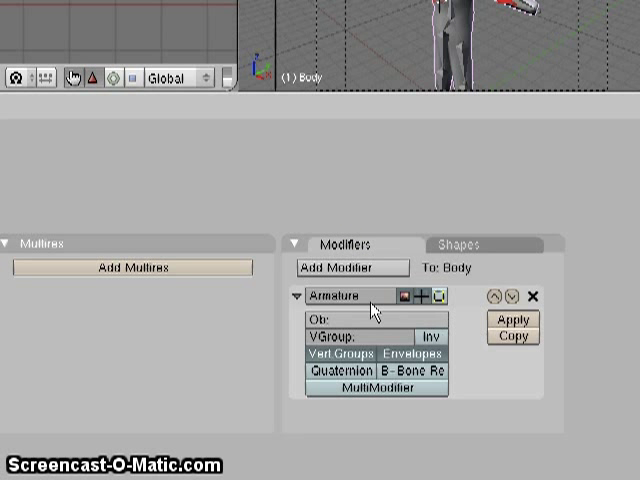
left_click(340, 322)
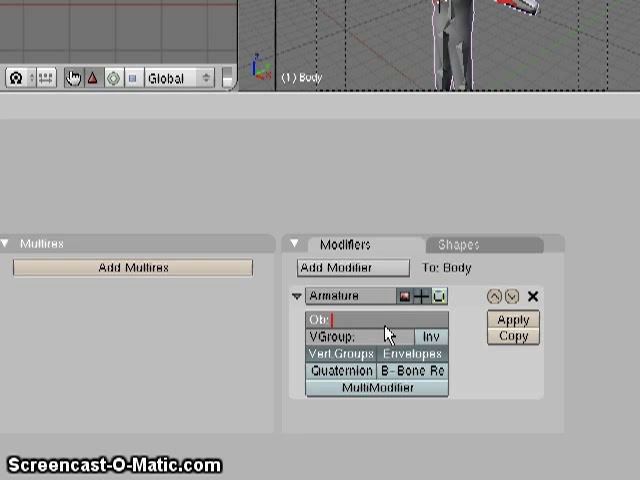
type("Skele")
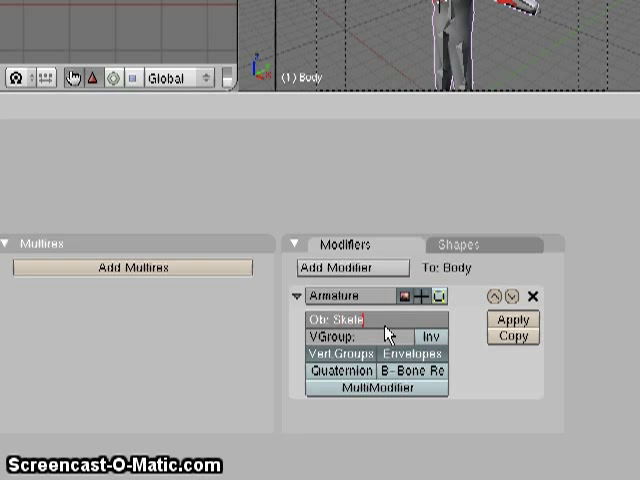
type("ton")
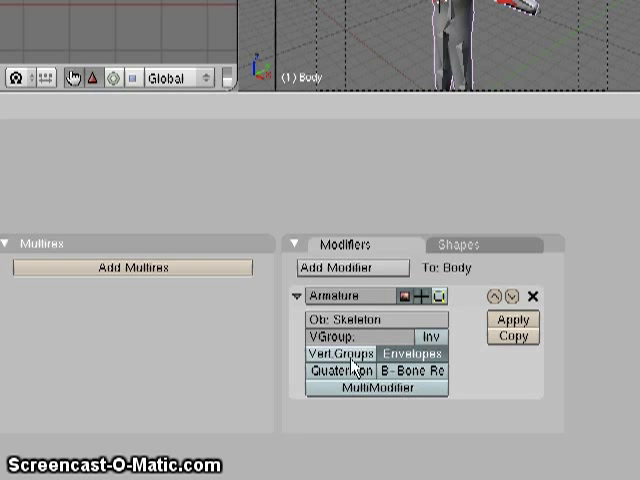
left_click(332, 352)
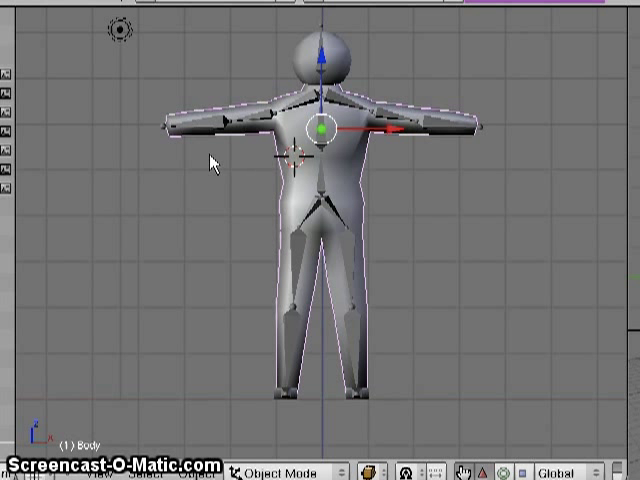
mouse_move(308, 140)
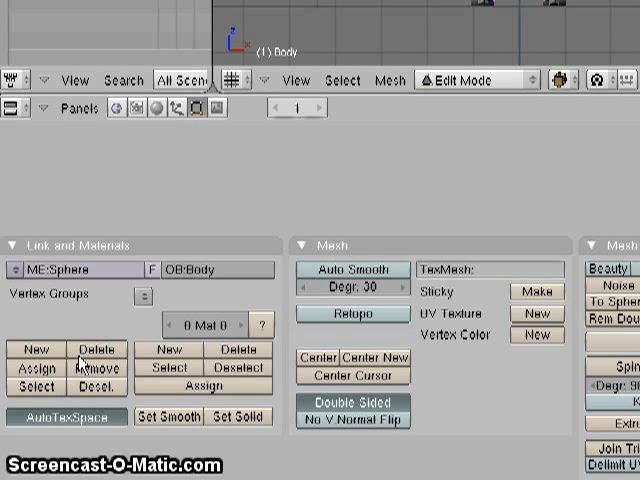
mouse_move(152, 330)
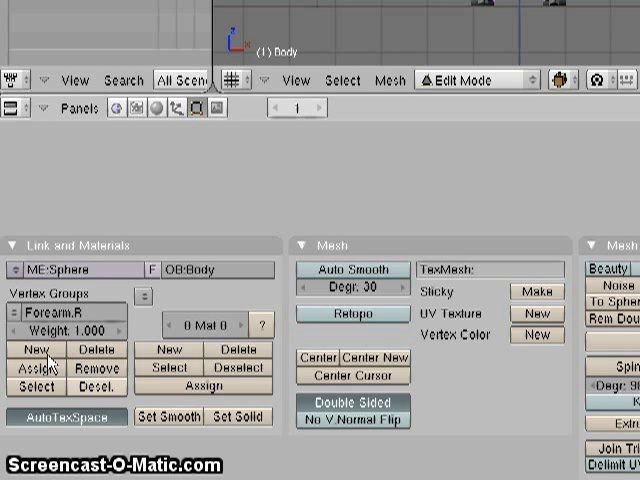
Step: Assign the selected forearm vertices to the Forearm.R group
left_click(64, 312)
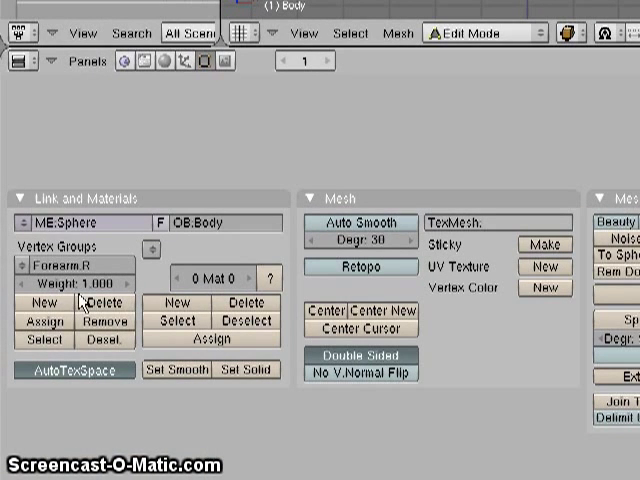
Step: Assign the next body part's vertices to its vertex group
left_click(44, 302)
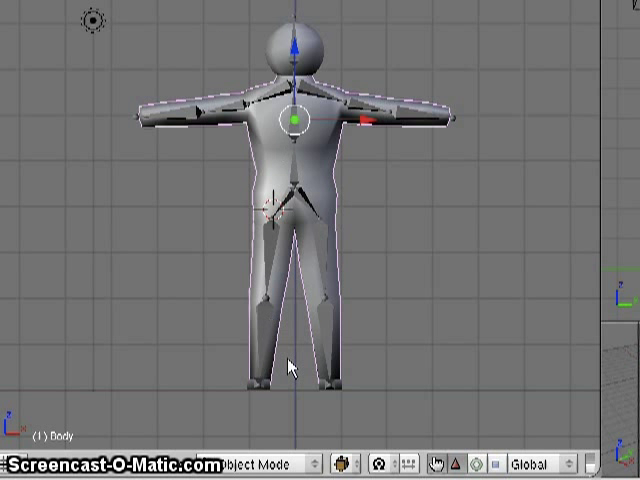
mouse_move(288, 96)
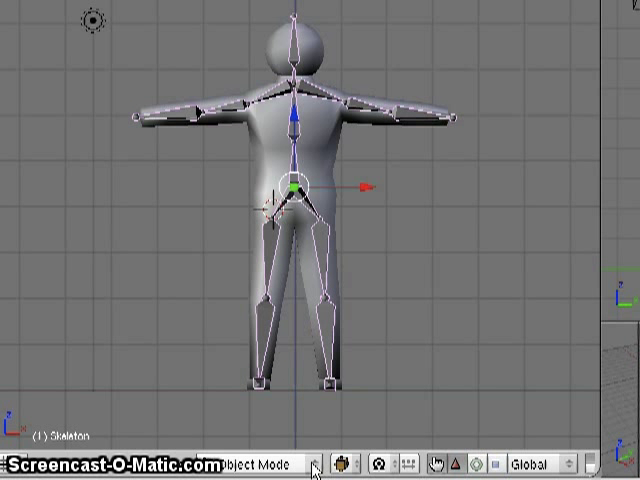
Step: Enter Pose Mode, rotate Upper Arm.R upward, then head back toward mesh editing
left_click(264, 462)
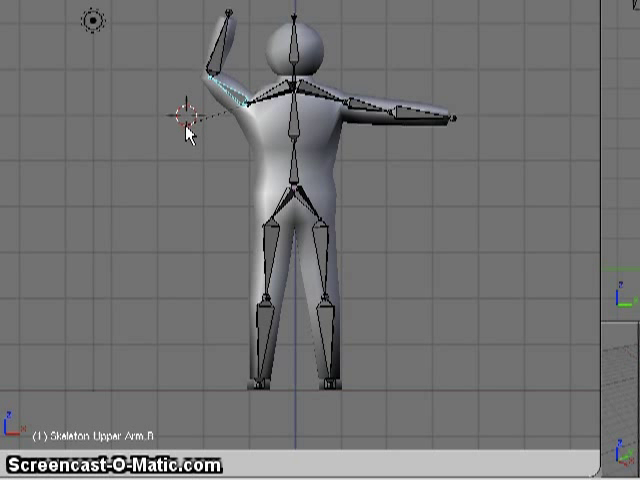
left_click(244, 104)
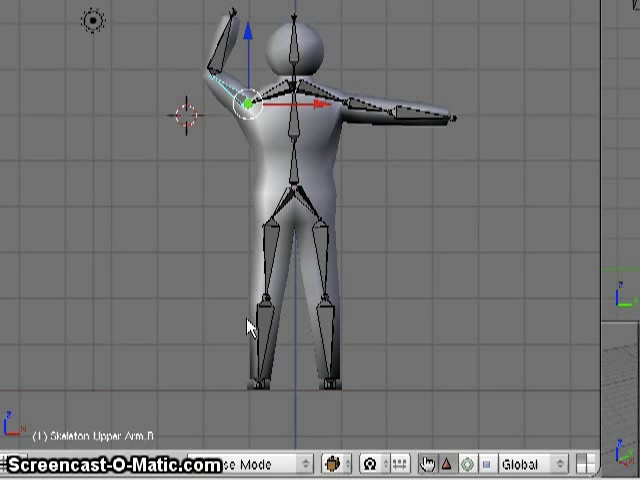
left_click(270, 462)
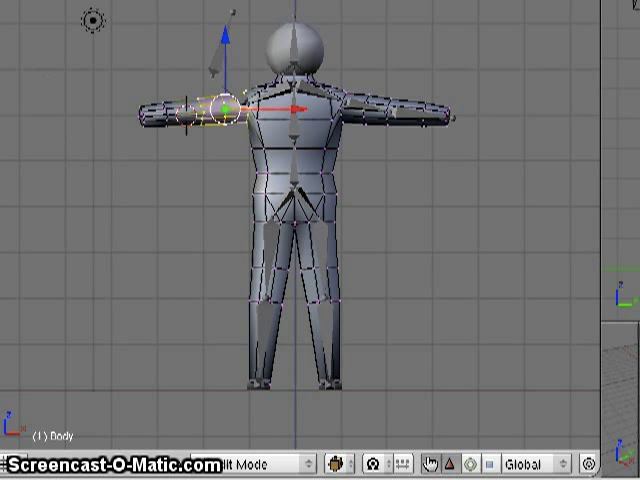
Step: Switch the Body from Edit Mode back to Object Mode via the Mode menu
left_click(316, 462)
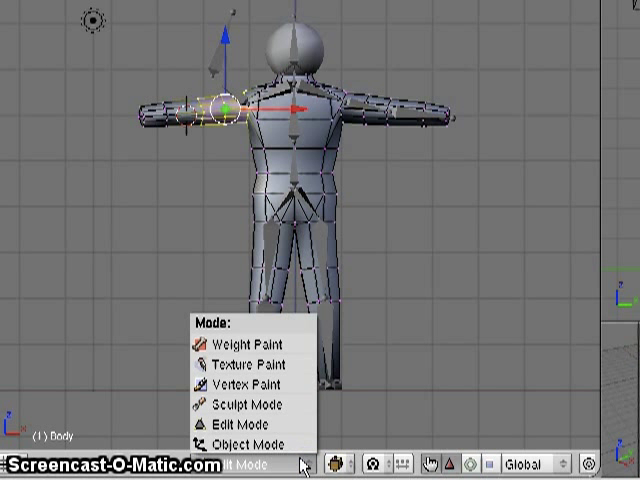
left_click(238, 444)
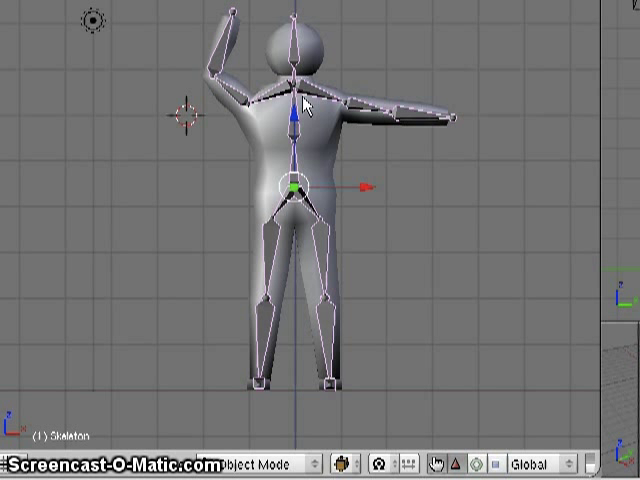
mouse_move(374, 116)
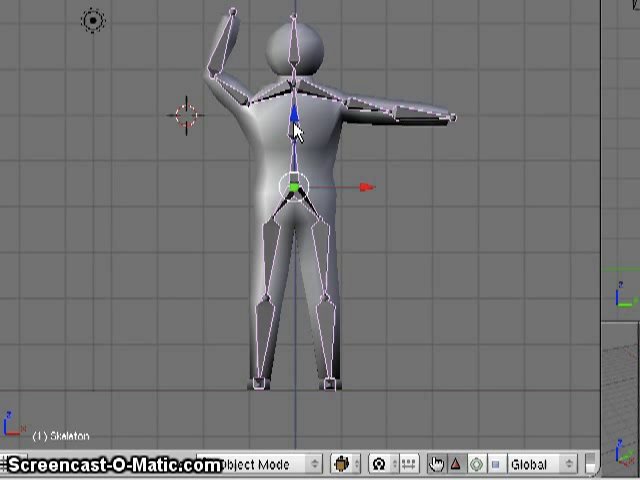
mouse_move(320, 140)
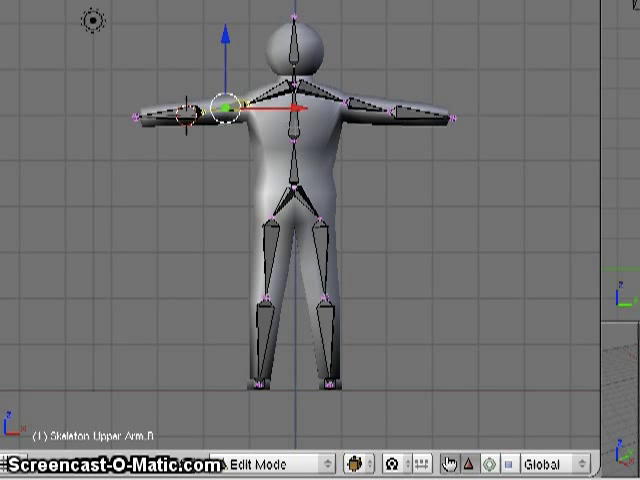
Step: Make the Thoracic Spine bone active and return toward editing the Body mesh
left_click(292, 104)
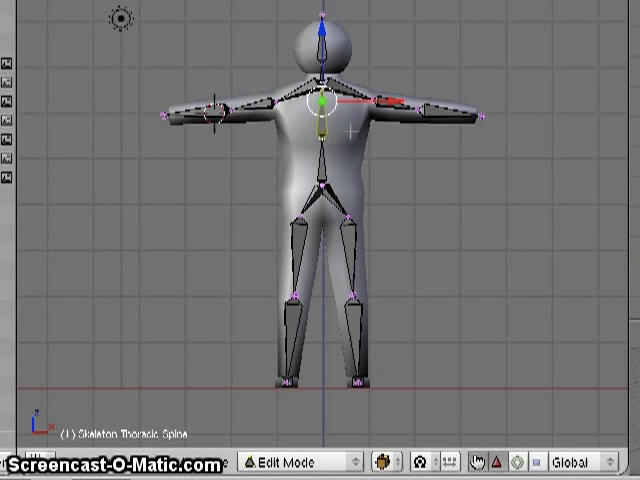
left_click(284, 460)
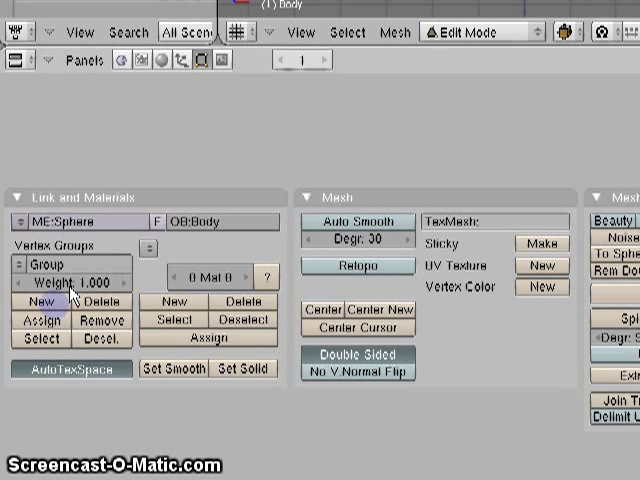
Step: Name the new Body vertex group Thoracic
type("Thoracic")
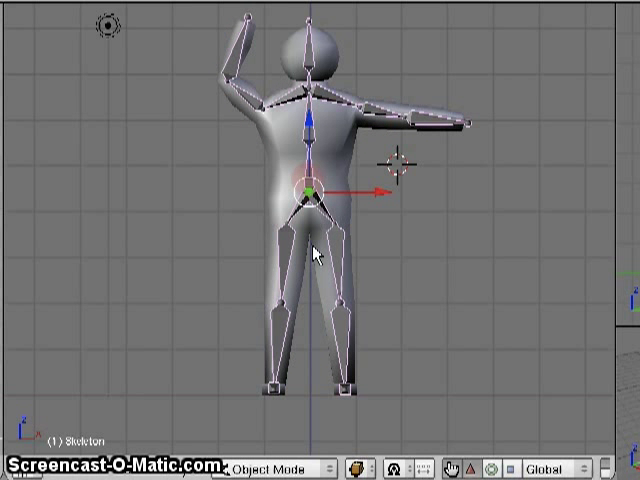
Step: Select the posed Skeleton and its Thoracic Spine bone to bend the torso
left_click(284, 468)
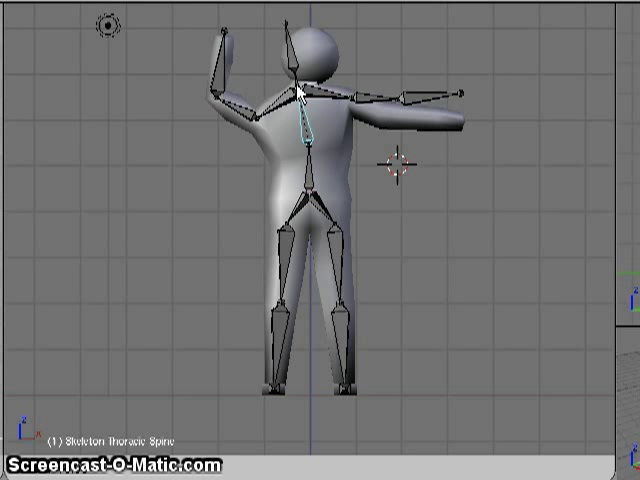
left_click(312, 100)
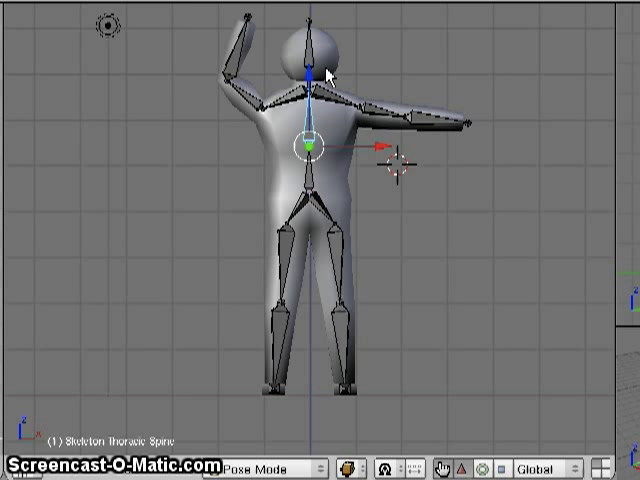
mouse_move(324, 72)
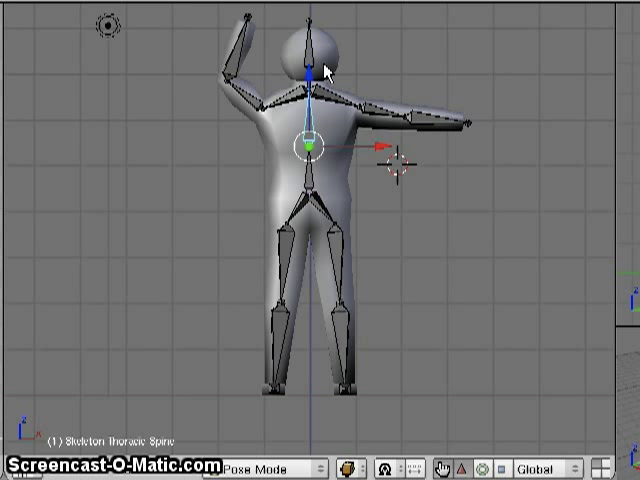
Step: Return to Object Mode so the Head object can be selected
left_click(270, 466)
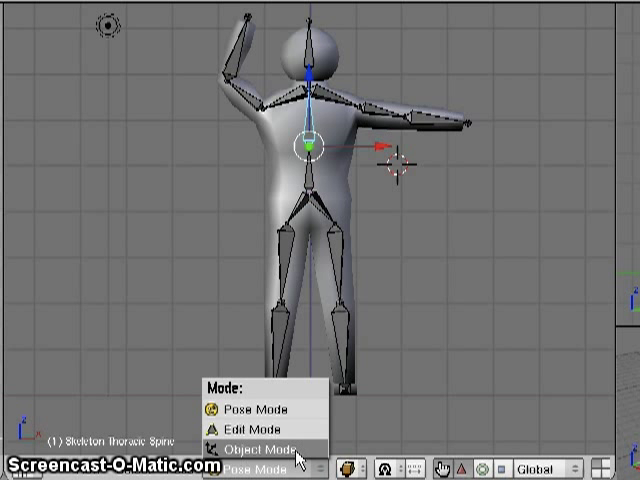
left_click(258, 444)
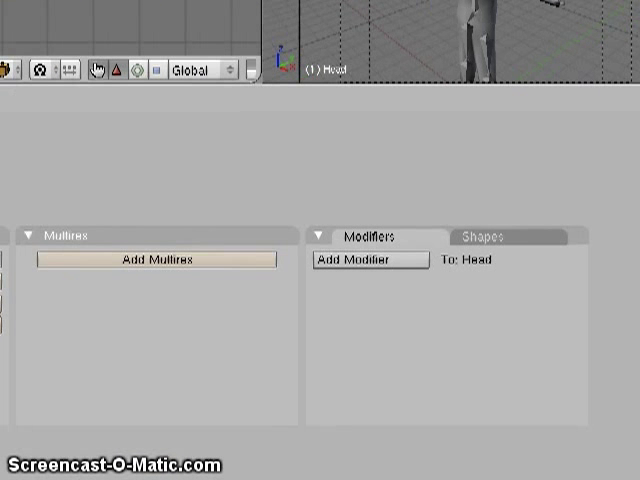
Step: Add an Armature modifier to Head targeting Skeleton
left_click(368, 260)
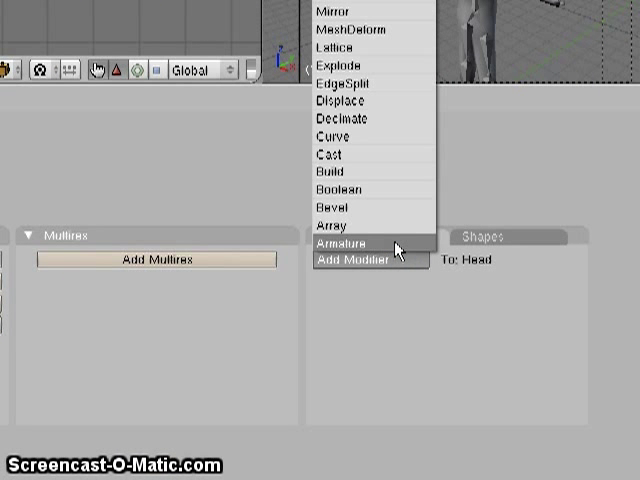
left_click(356, 244)
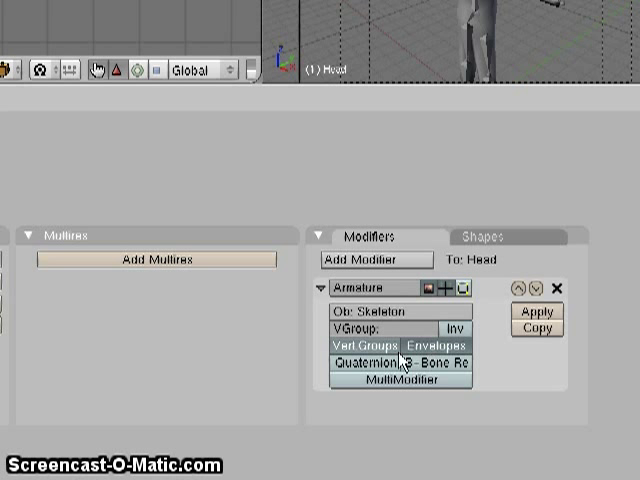
left_click(432, 348)
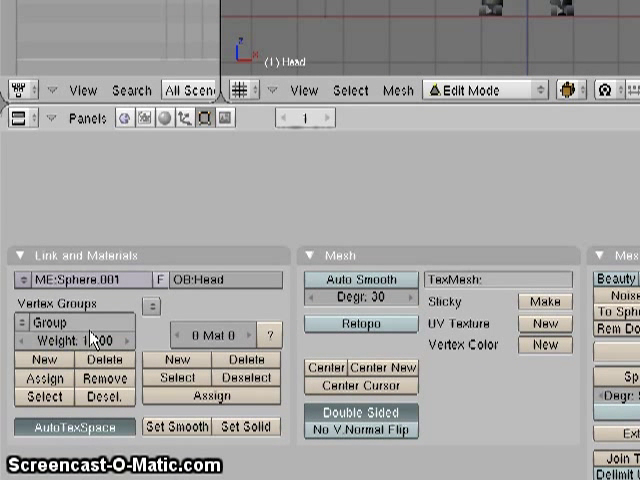
Step: Name the Head mesh's new vertex group 'Head' to match the Head bone
type("Head")
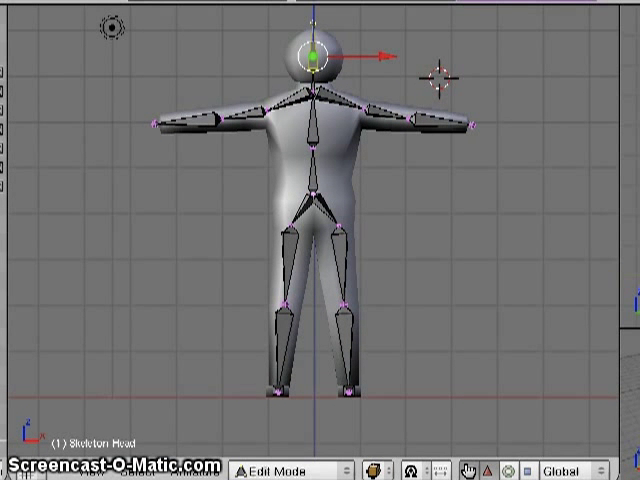
Step: Switch the Skeleton to Pose Mode and make its Head bone active for posing
left_click(290, 470)
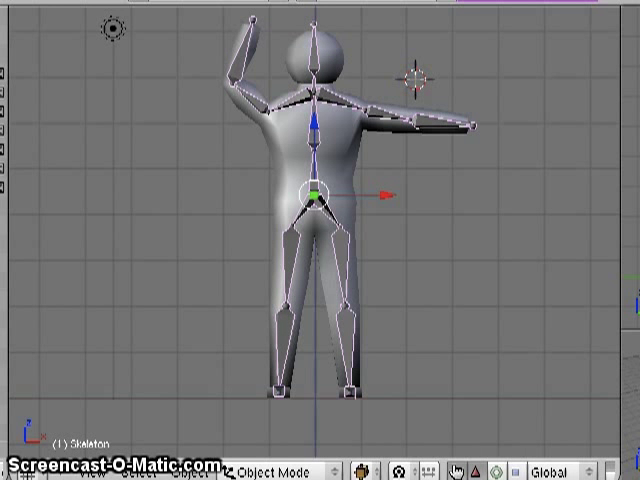
left_click(290, 472)
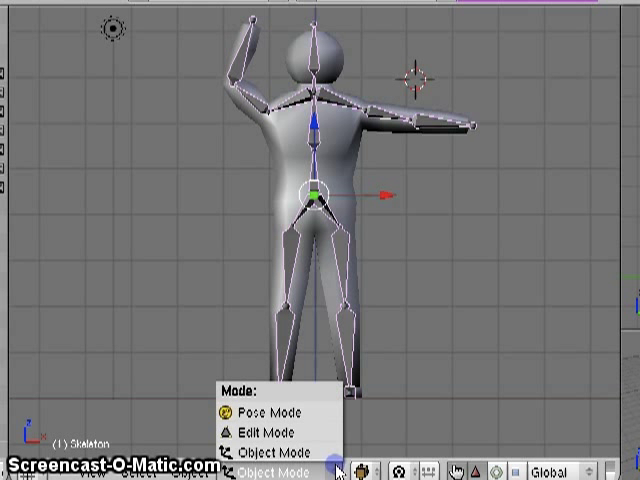
left_click(258, 412)
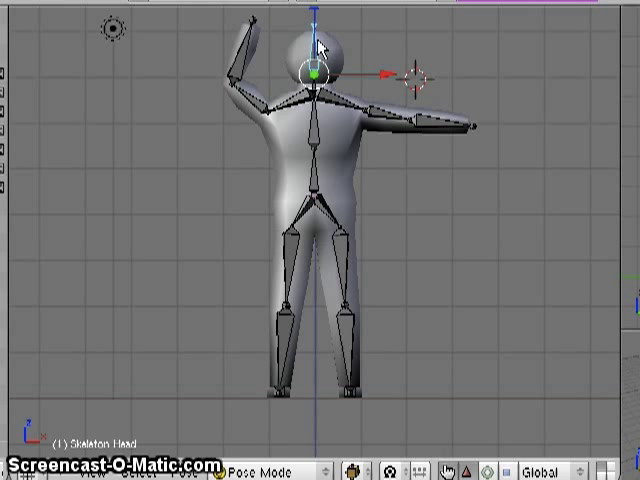
left_click(320, 60)
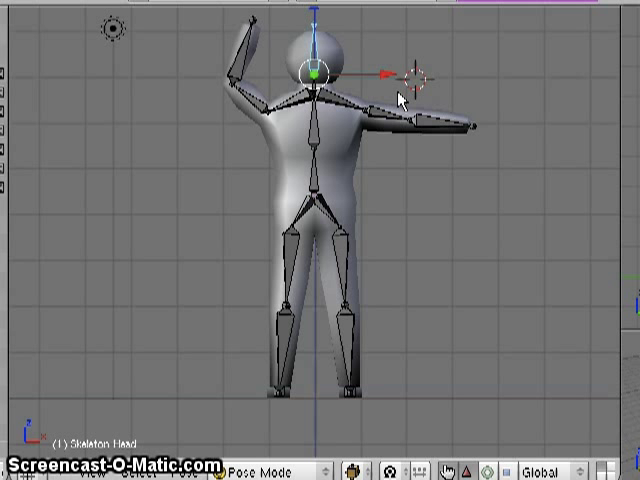
mouse_move(360, 160)
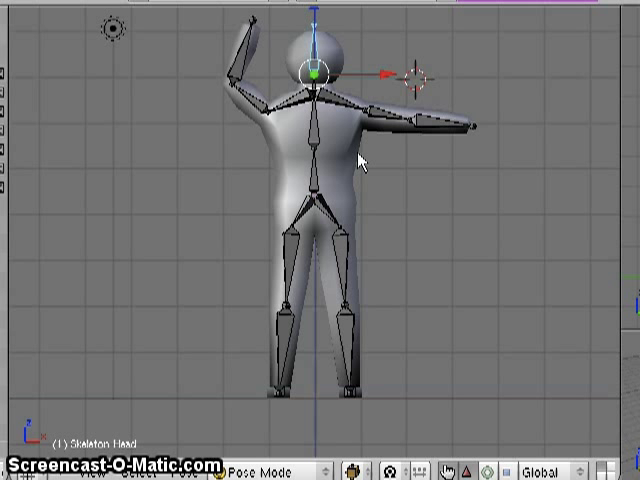
mouse_move(392, 192)
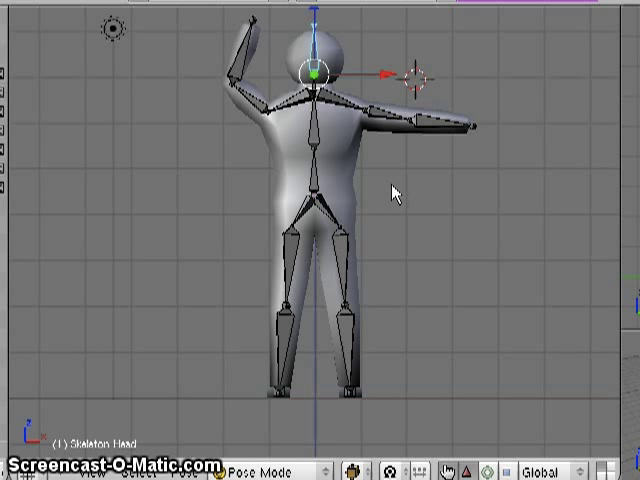